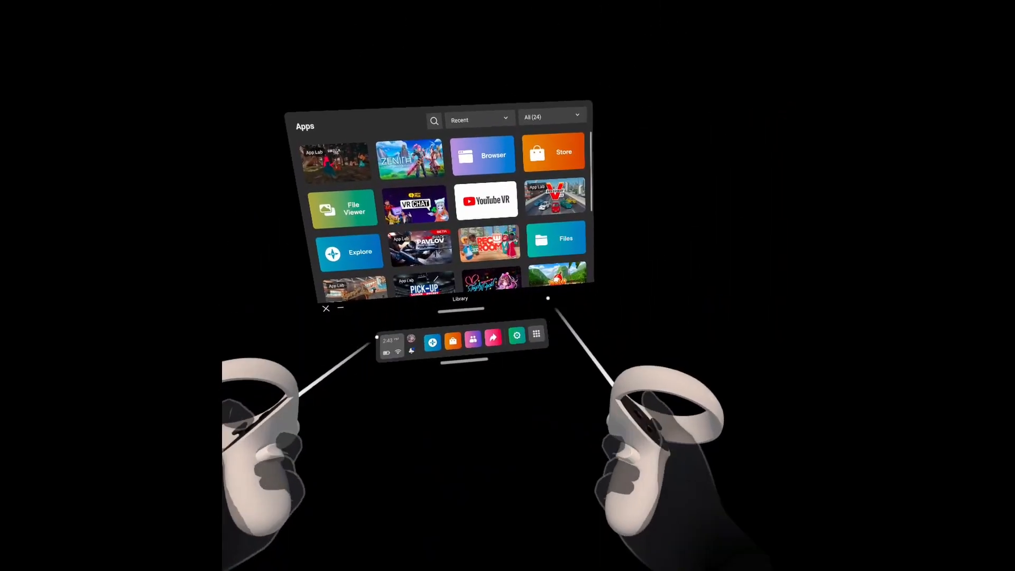
Step: Bring up oculus.com in Chrome, then search 'oculus api app versions' in a new tab
click(492, 341)
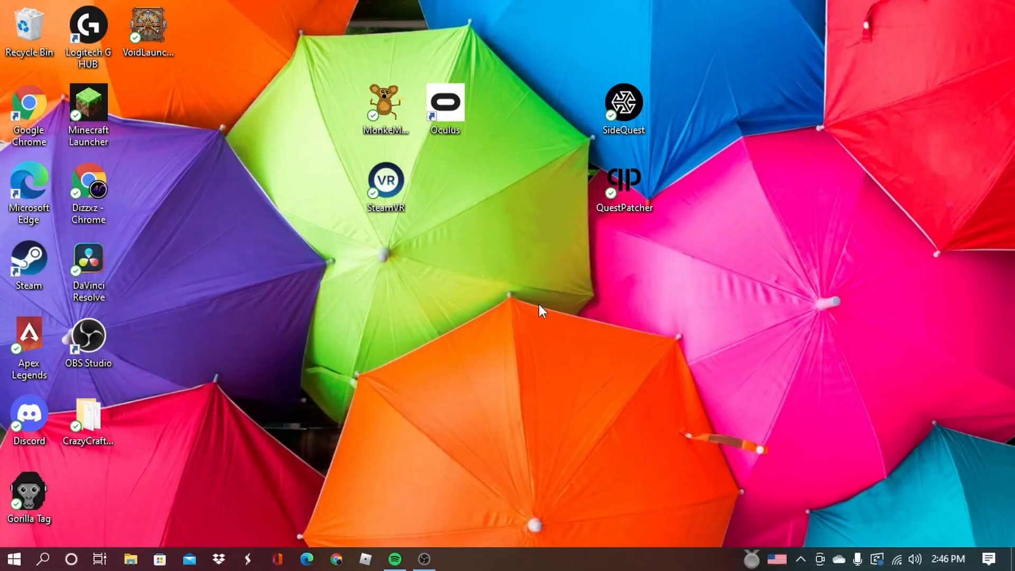
mouse_move(489, 325)
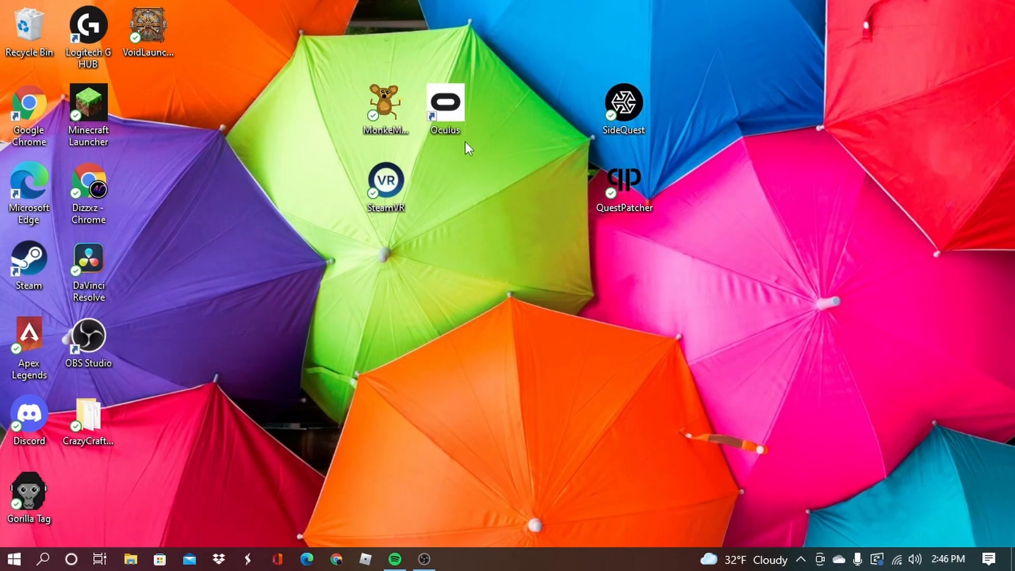
mouse_move(558, 81)
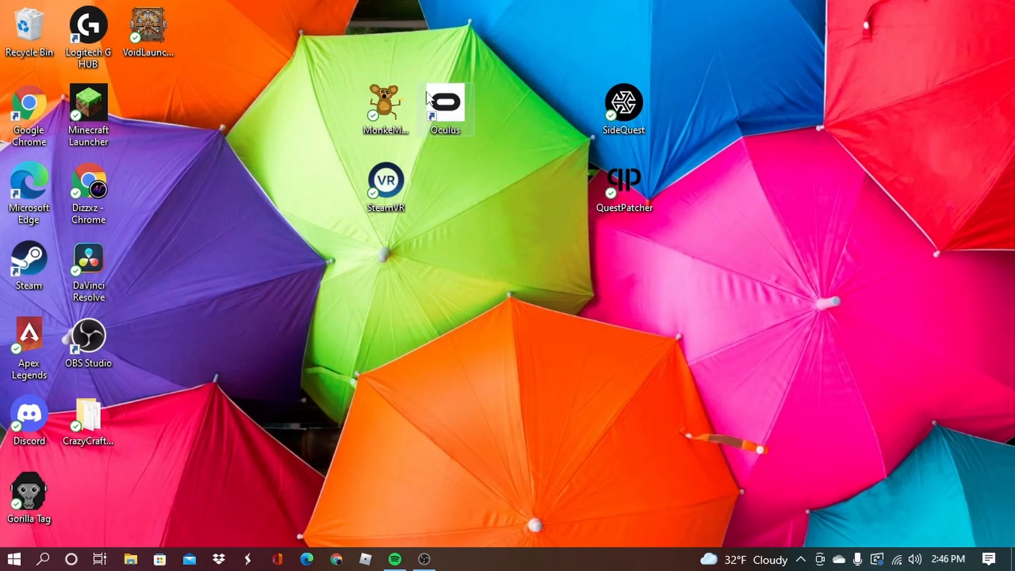
mouse_move(452, 121)
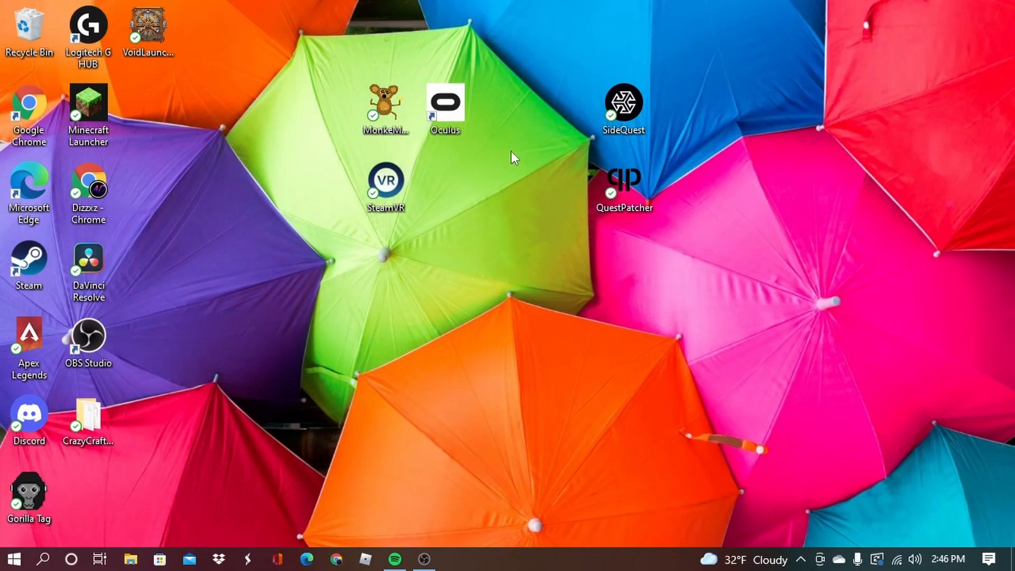
mouse_move(641, 160)
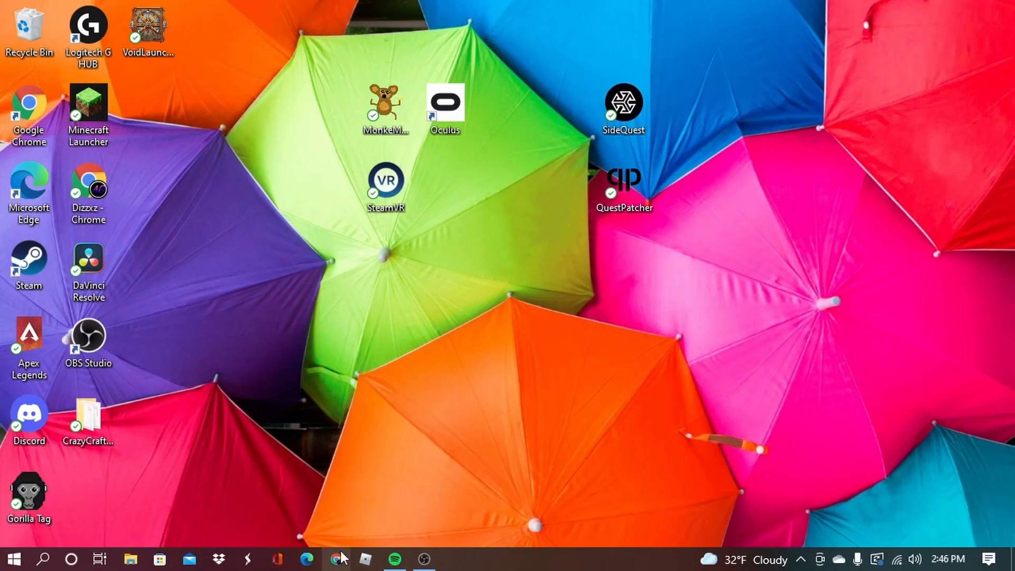
click(306, 558)
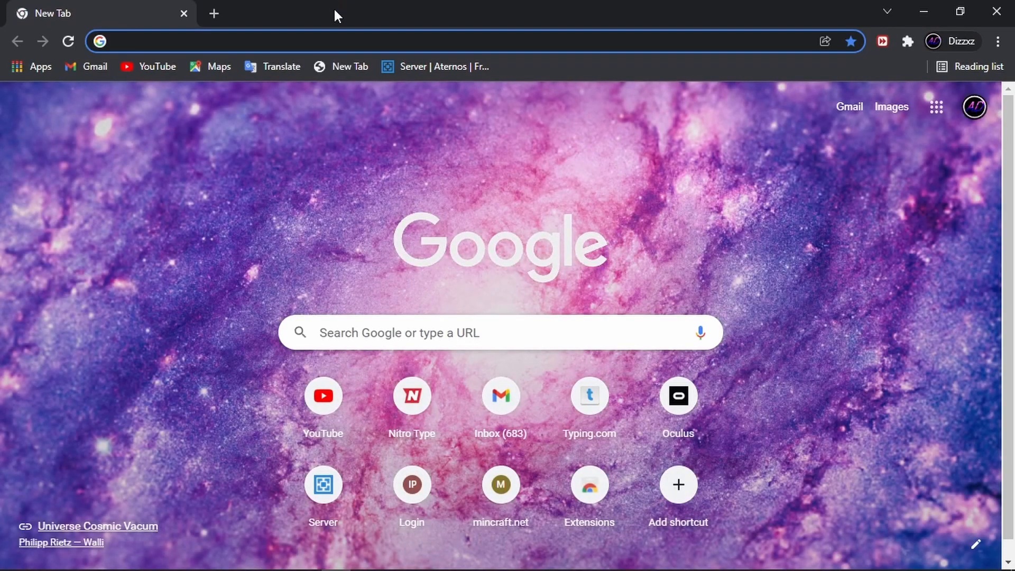
text(oculus.com)
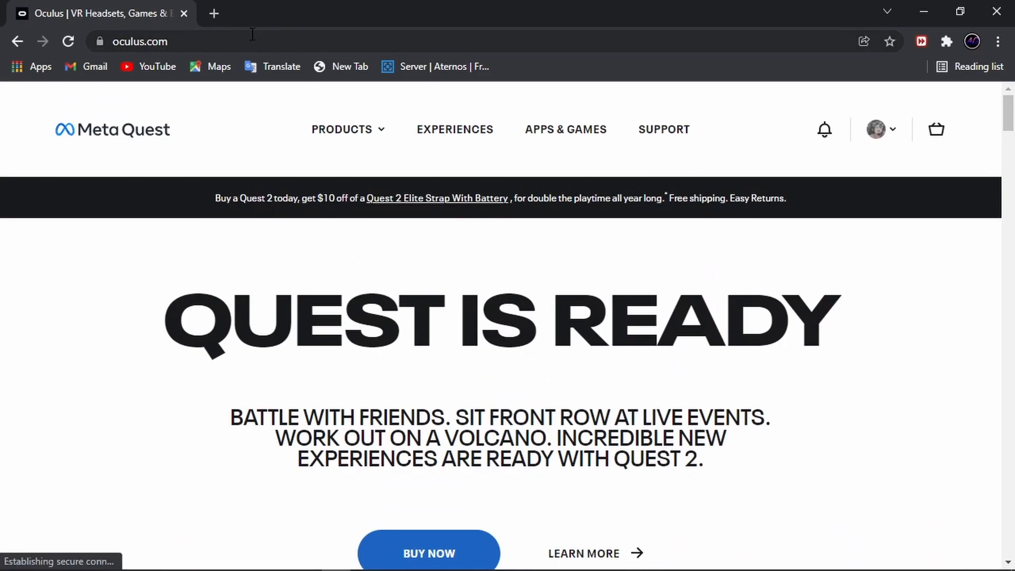
click(213, 13)
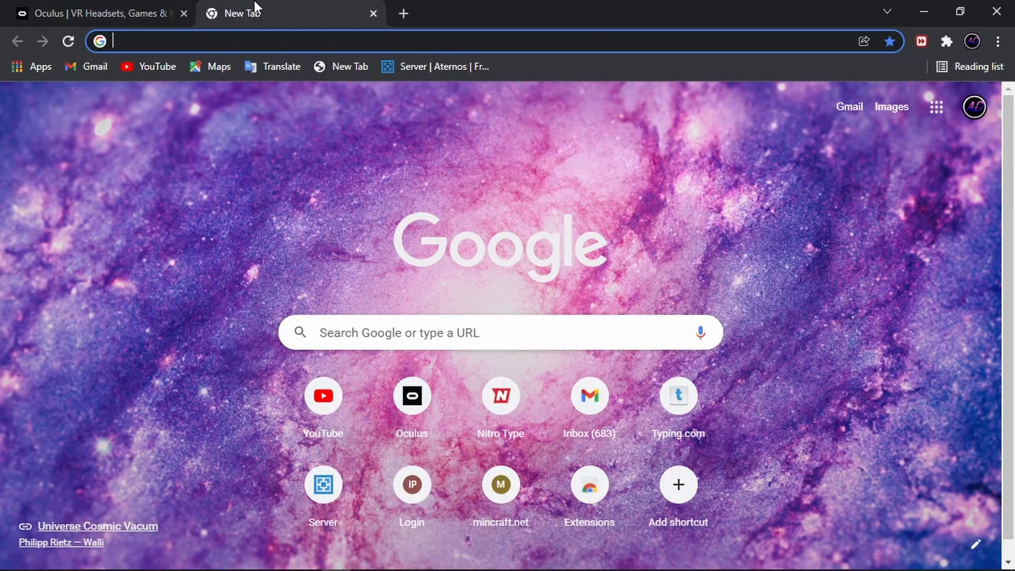
mouse_move(355, 9)
text(ocu)
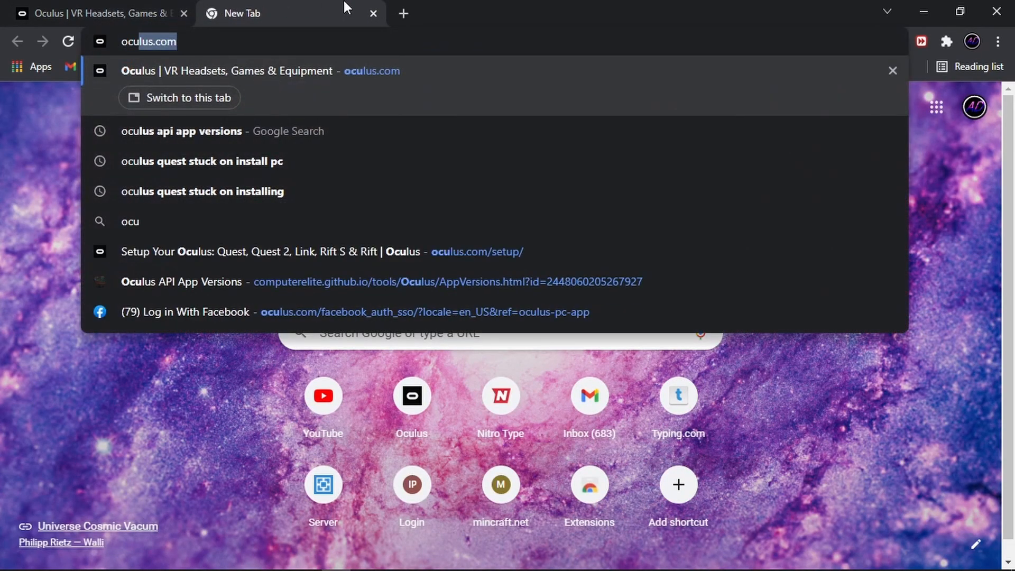
click(181, 131)
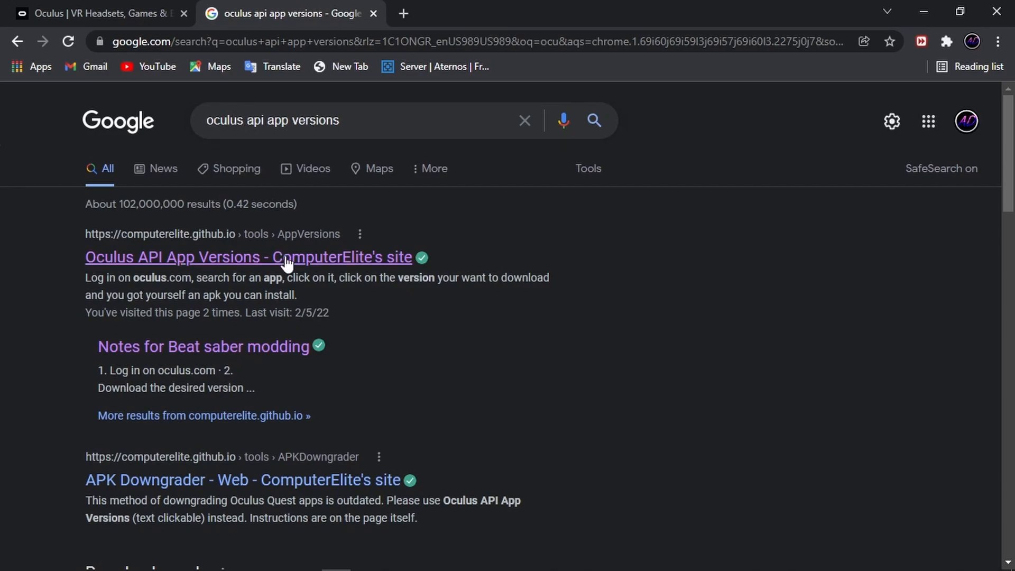
Step: On the Oculus API App Versions site, search for the app 'Gorilla tag'
click(247, 257)
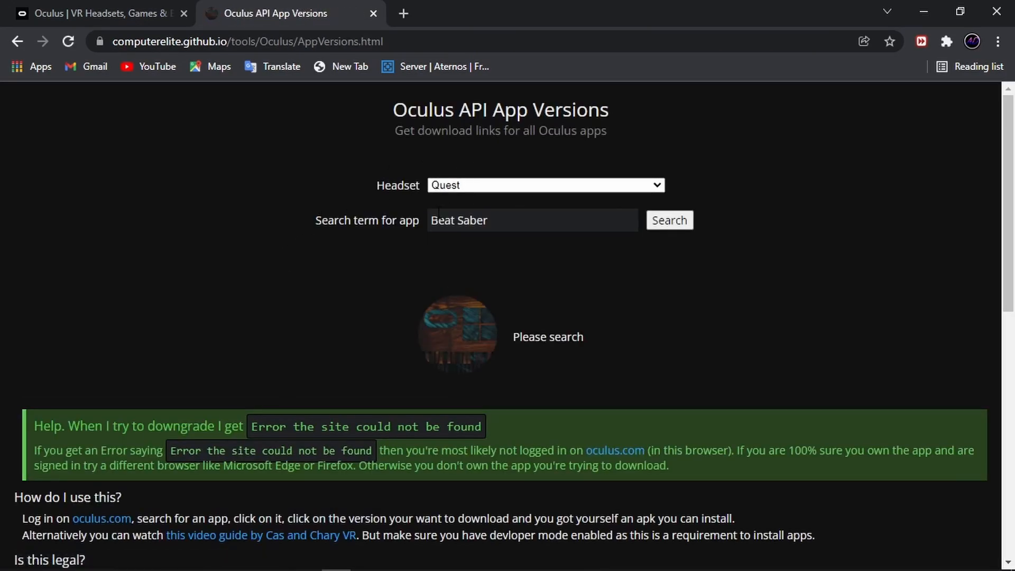
triple_click(532, 220)
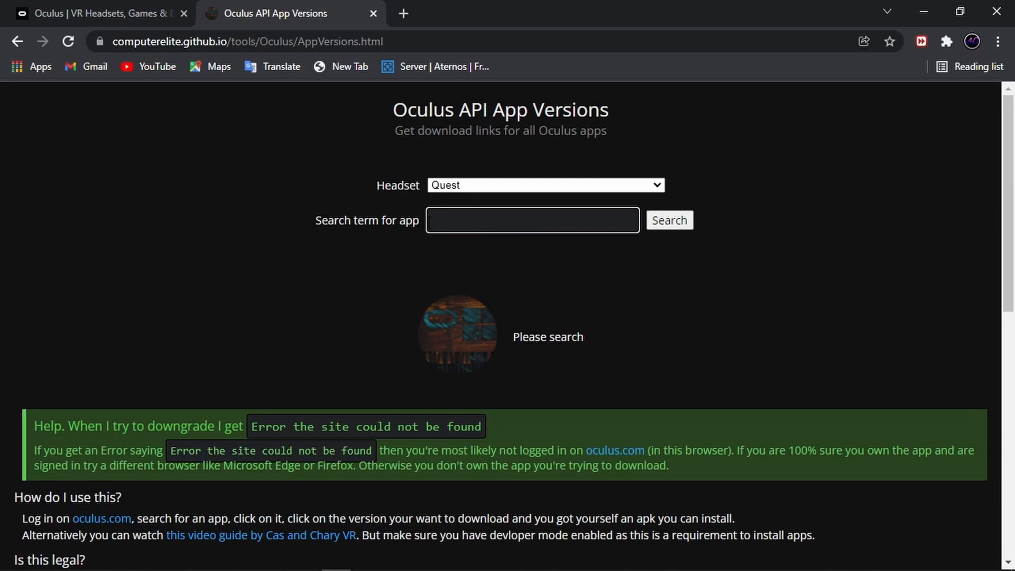
text(G)
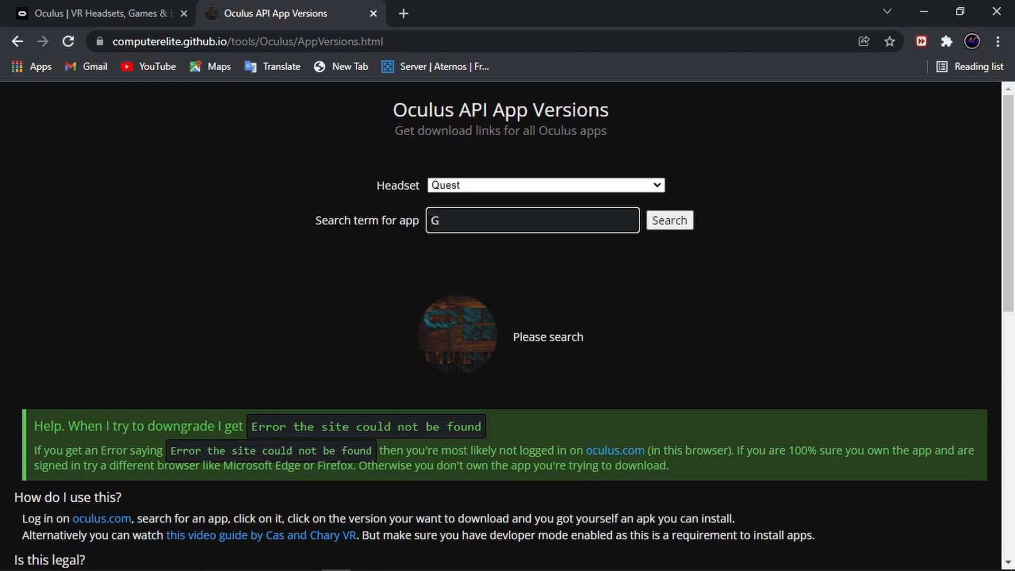
text(o)
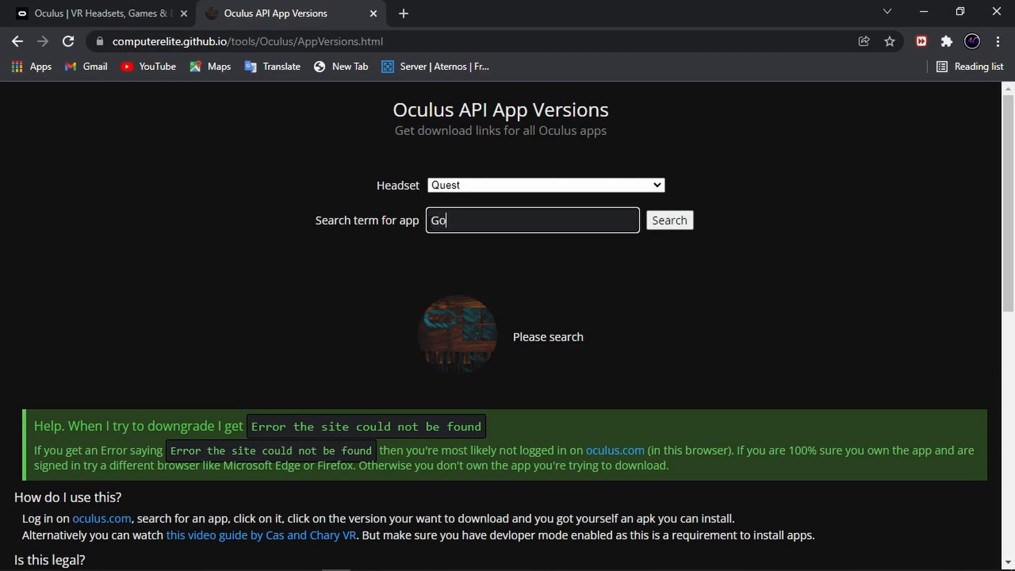
text(r)
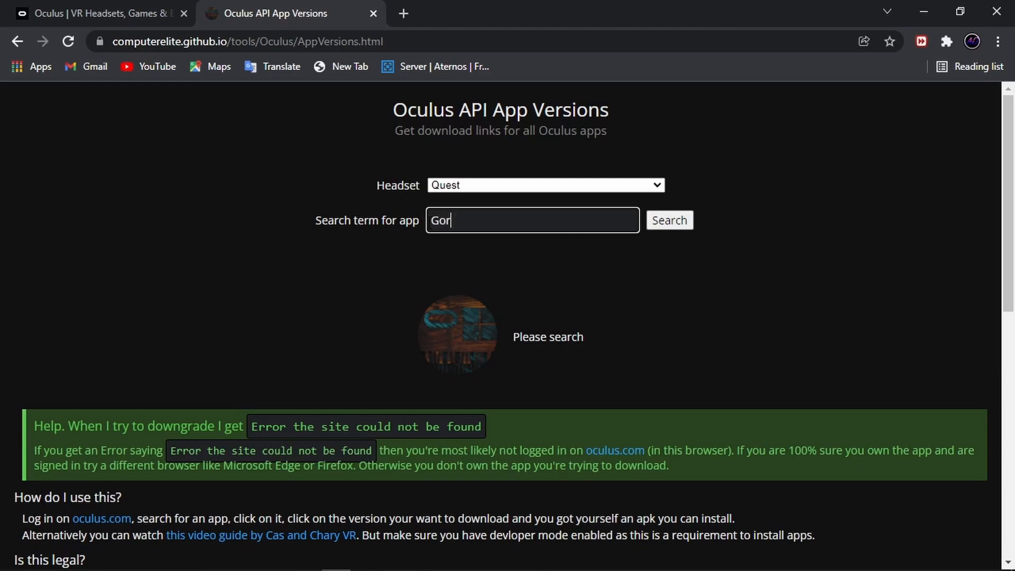
text(illa)
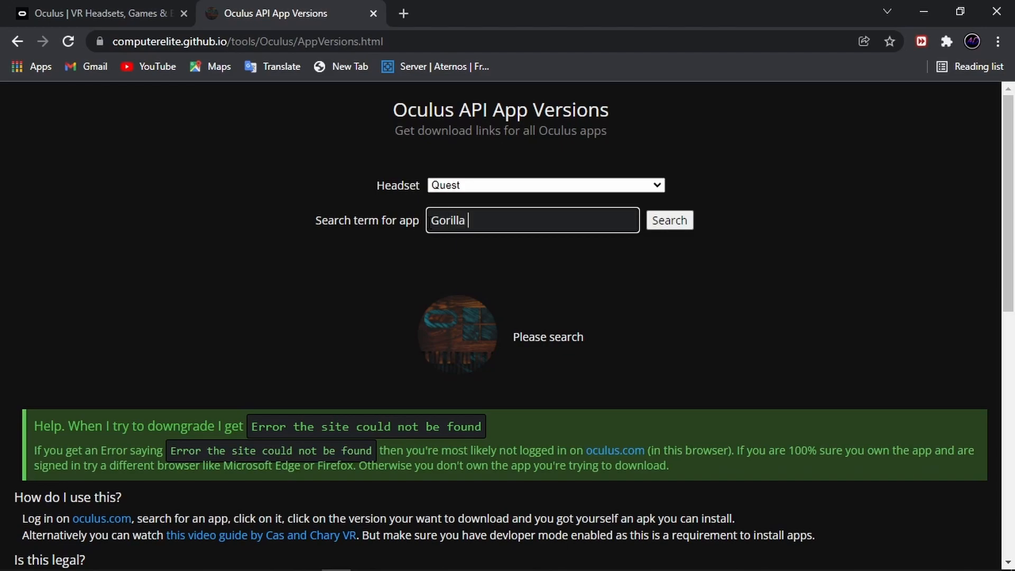
text(tag\)
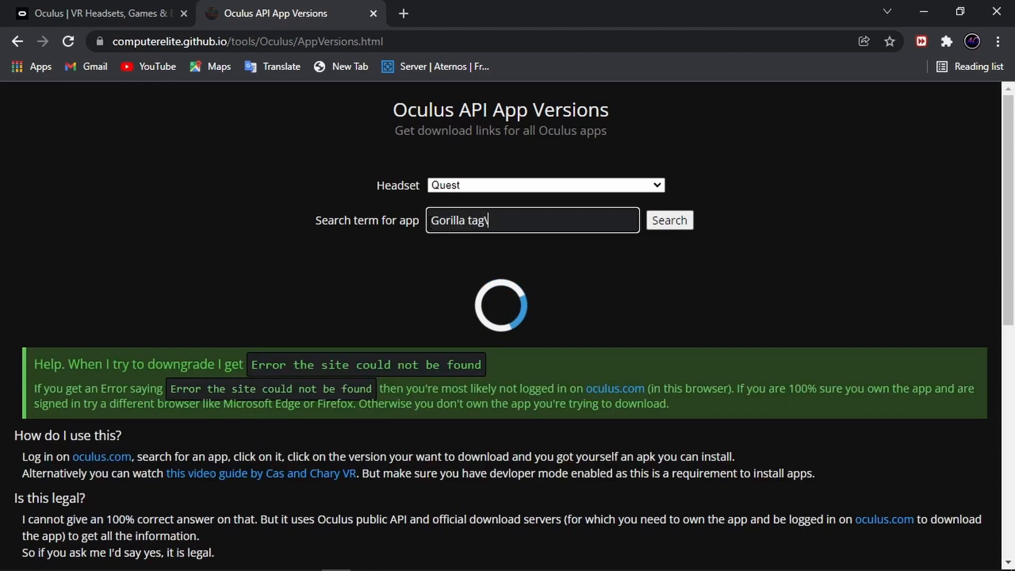
click(668, 220)
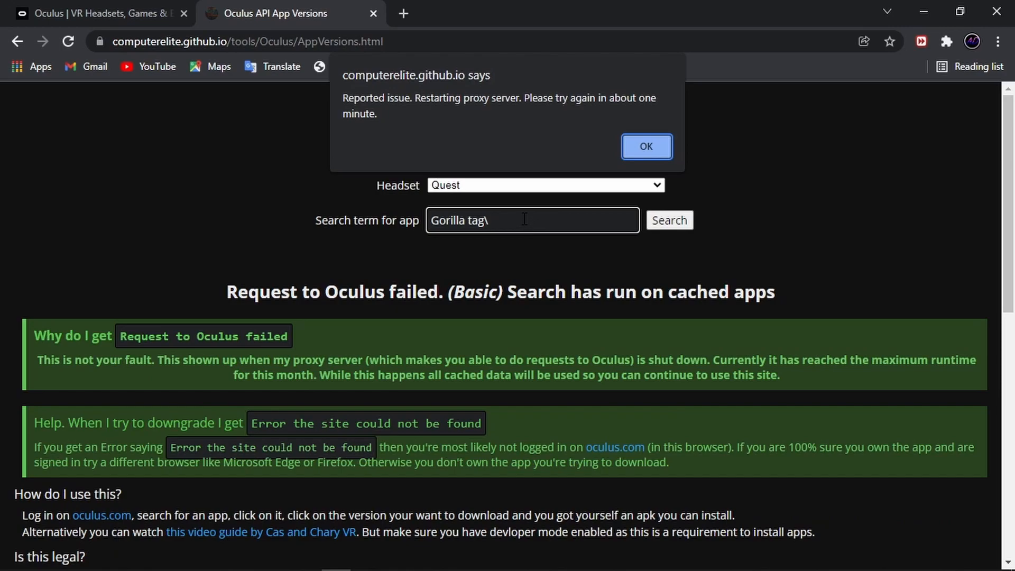
mouse_move(616, 165)
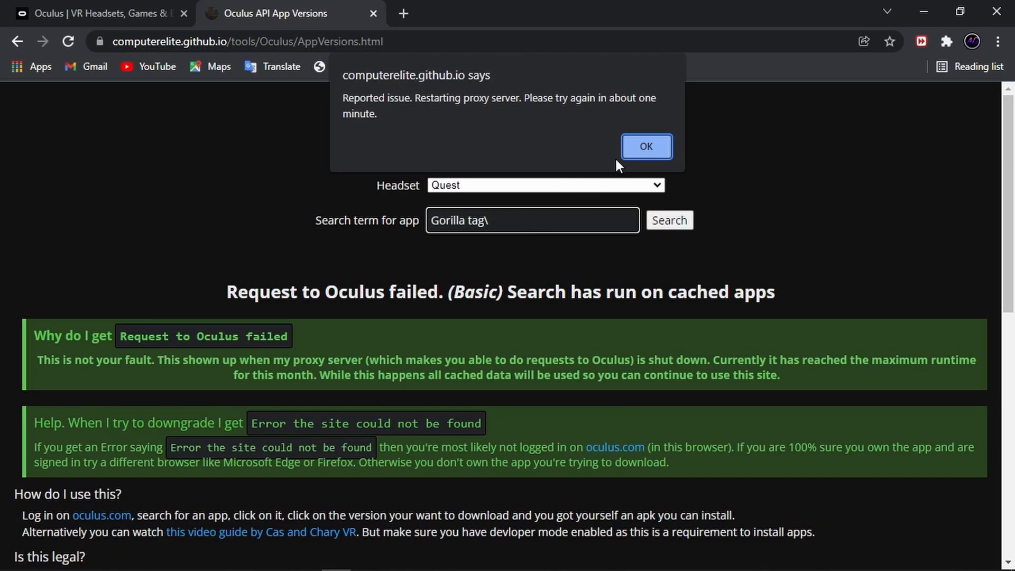
Step: Dismiss the request-failed warning and rerun the Gorilla tag search to list the apps
click(645, 146)
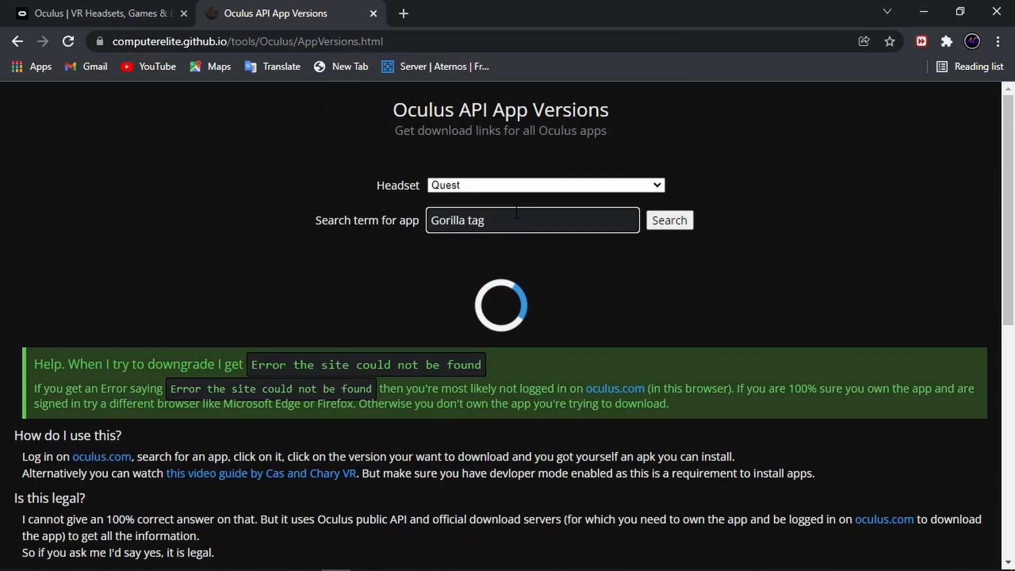
click(668, 220)
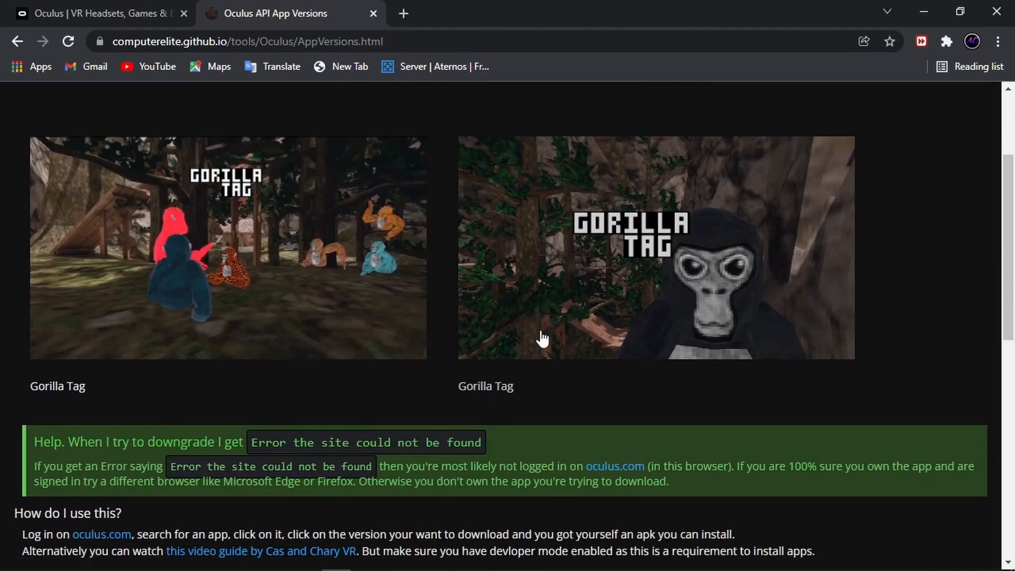
mouse_move(567, 263)
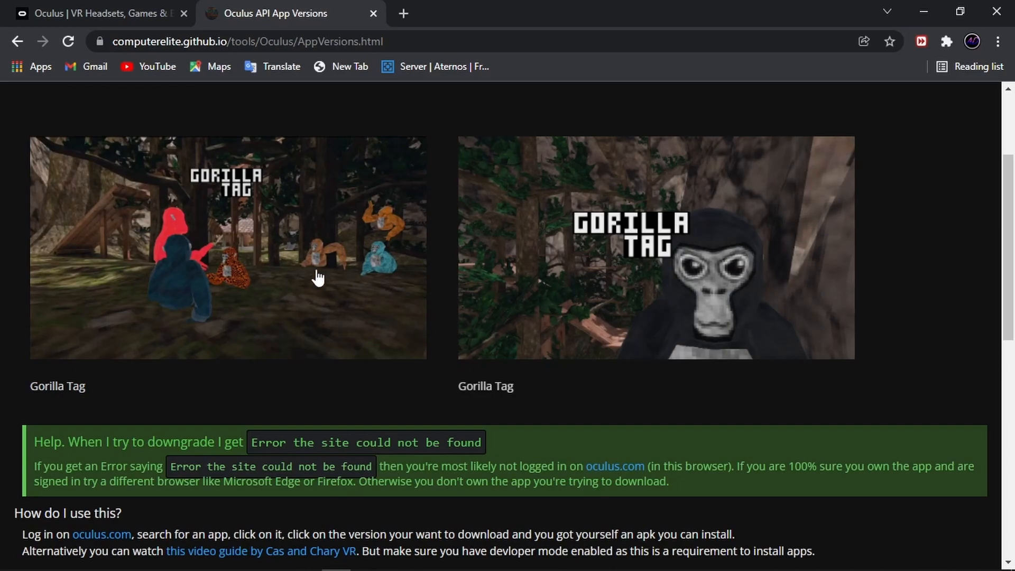
Step: Show Gorilla Tag's version history and browse releases from 1.1.12 back to 1.0.11
click(229, 247)
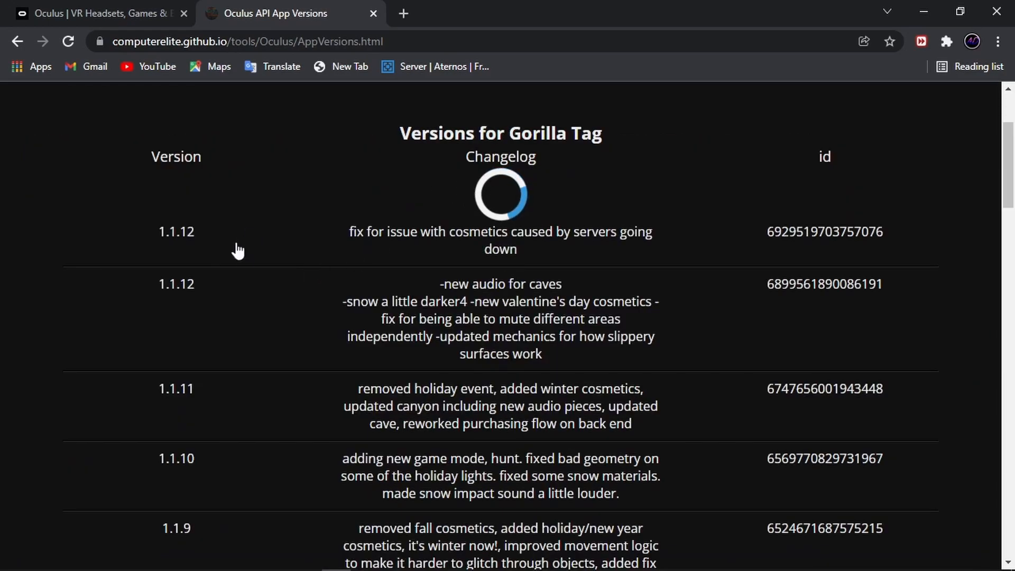
scroll(down, 3)
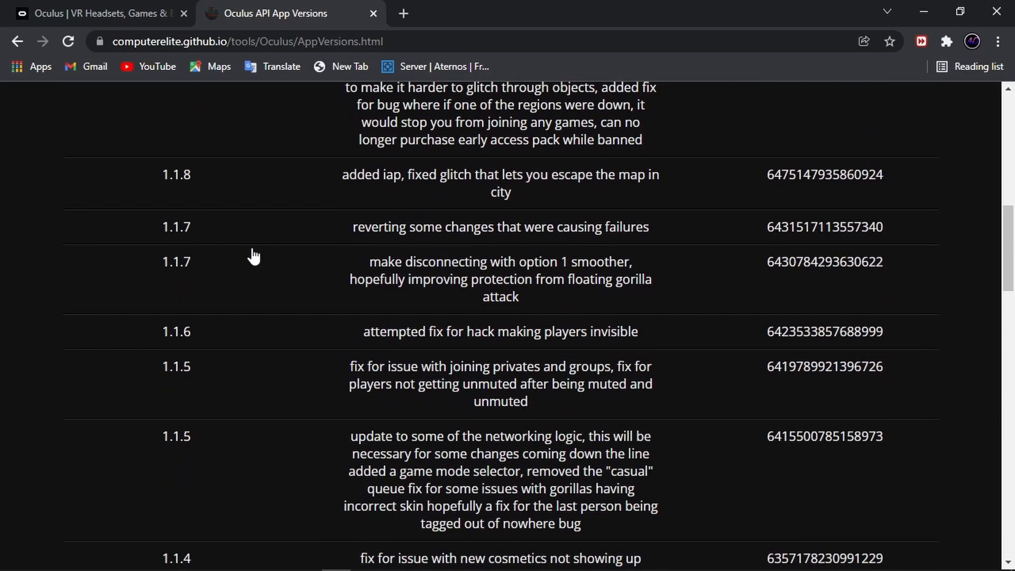
scroll(up, 3)
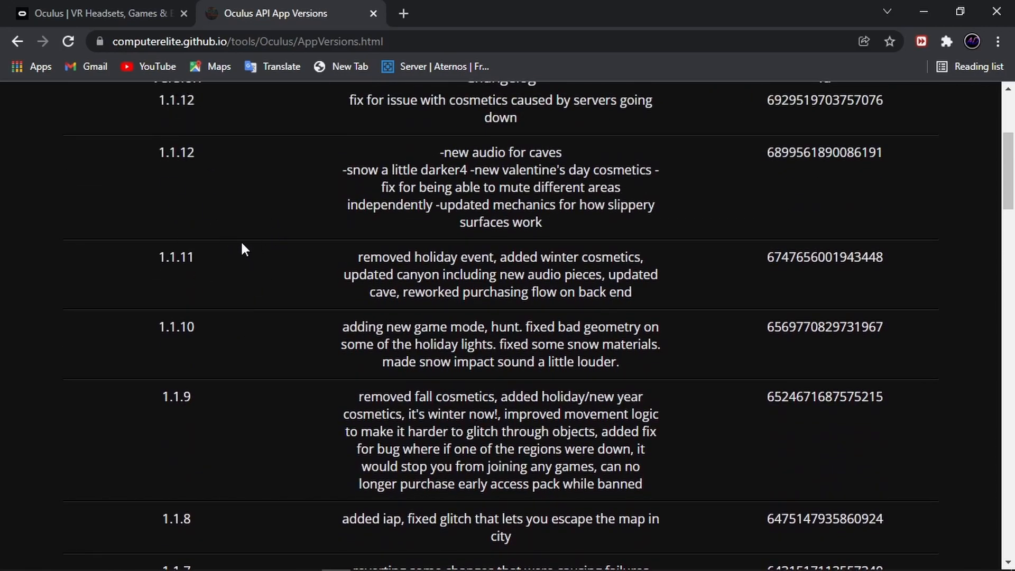
scroll(down, 3)
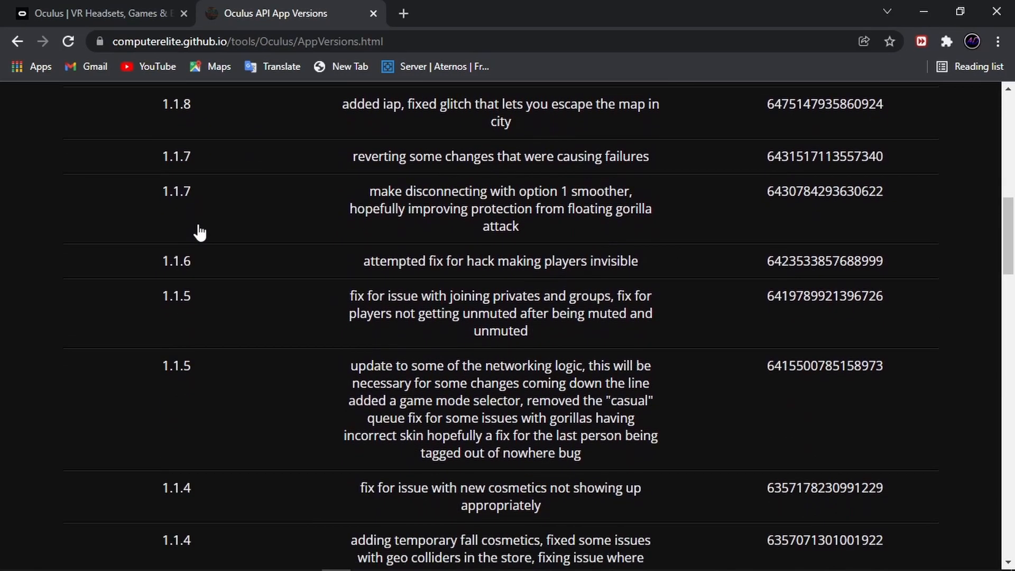
scroll(down, 3)
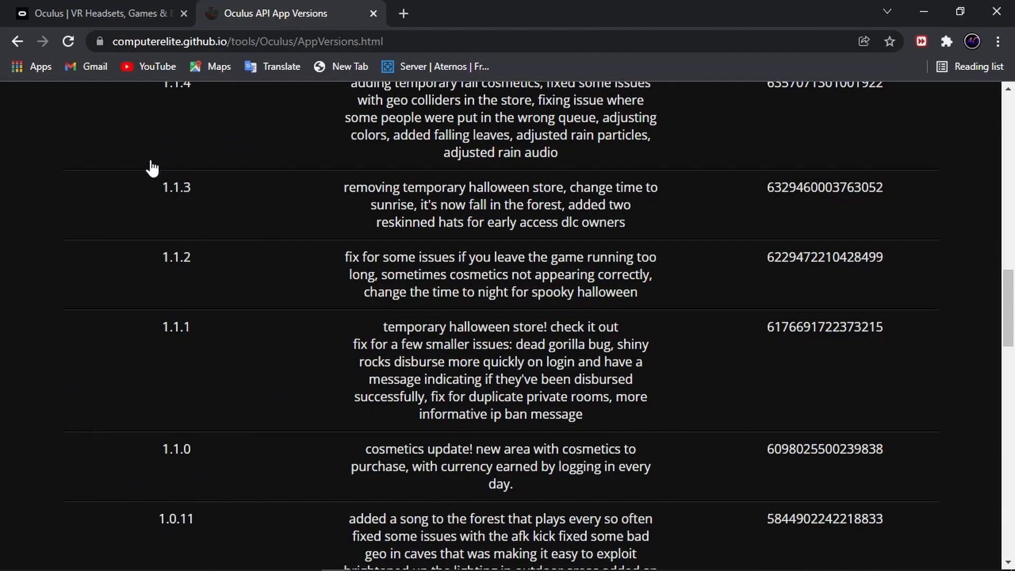
mouse_move(195, 453)
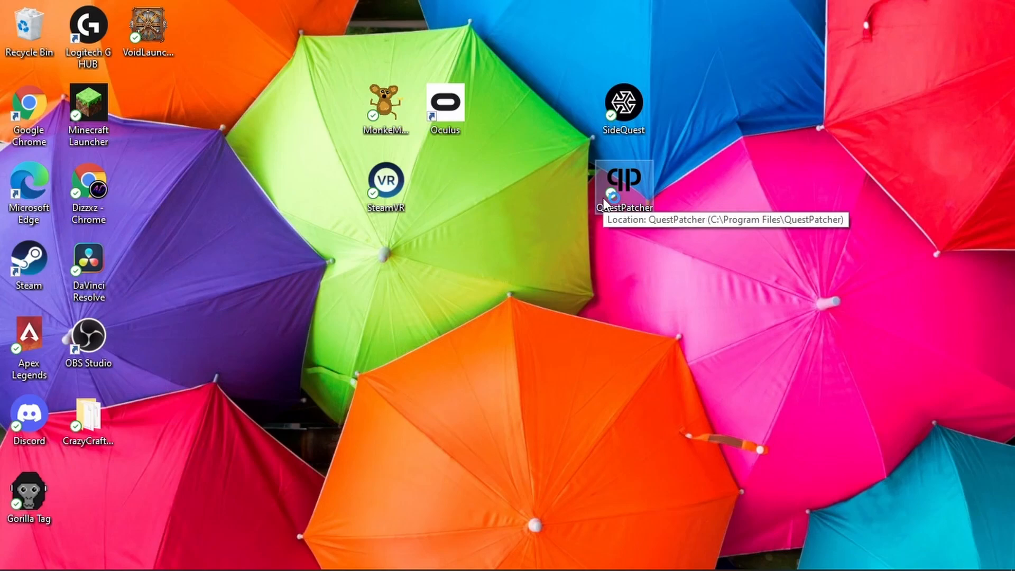
Step: Launch QuestPatcher from its desktop shortcut to check for an installed Gorilla Tag
double_click(624, 180)
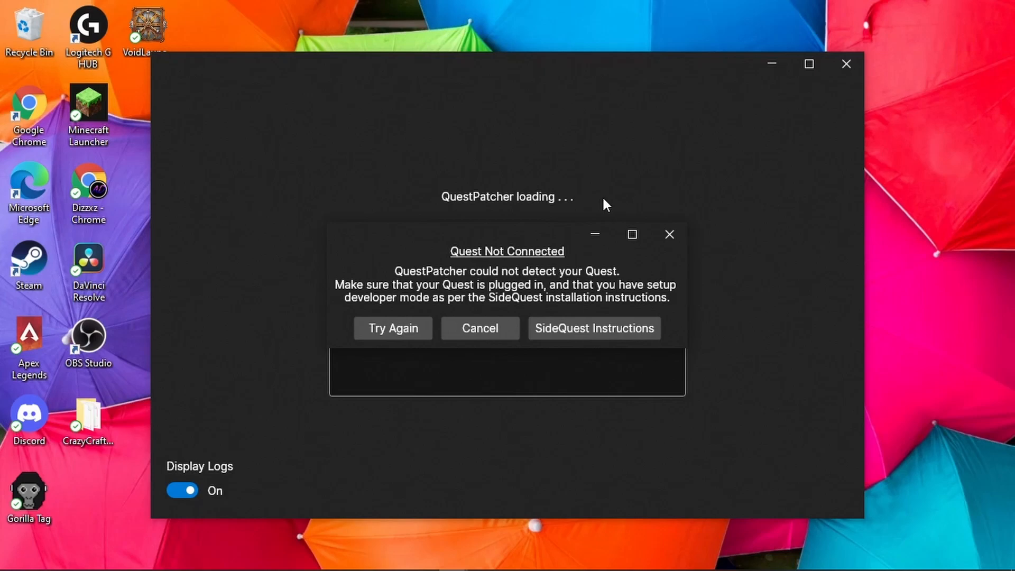
mouse_move(570, 180)
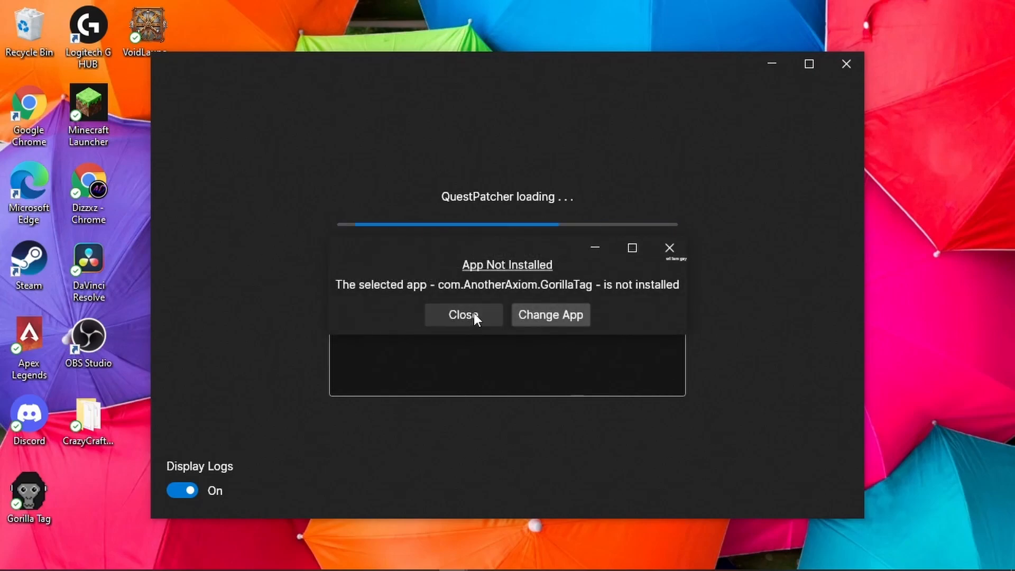
mouse_move(595, 270)
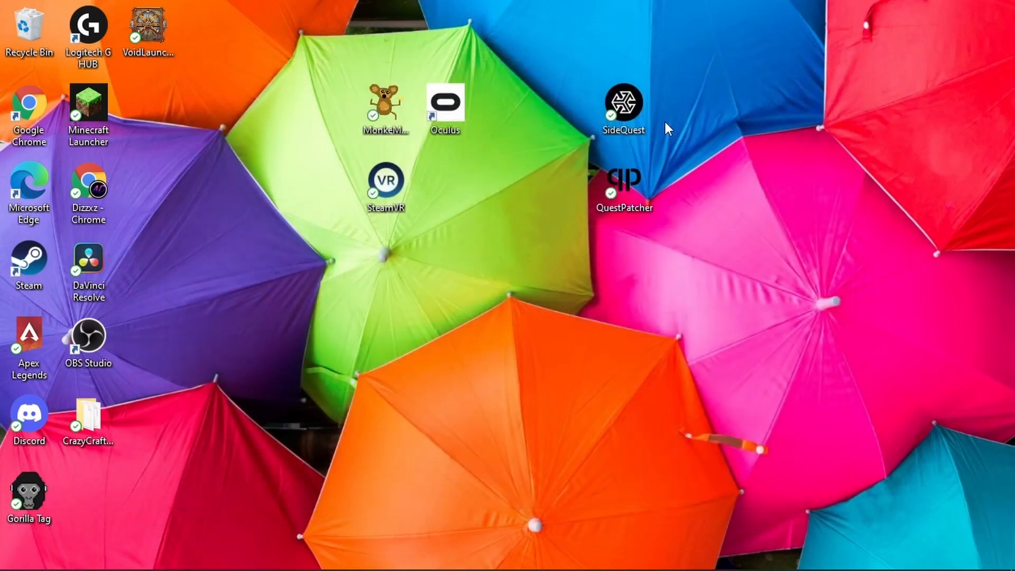
Step: Launch SideQuest and start installing an APK from the Downloads folder
click(622, 104)
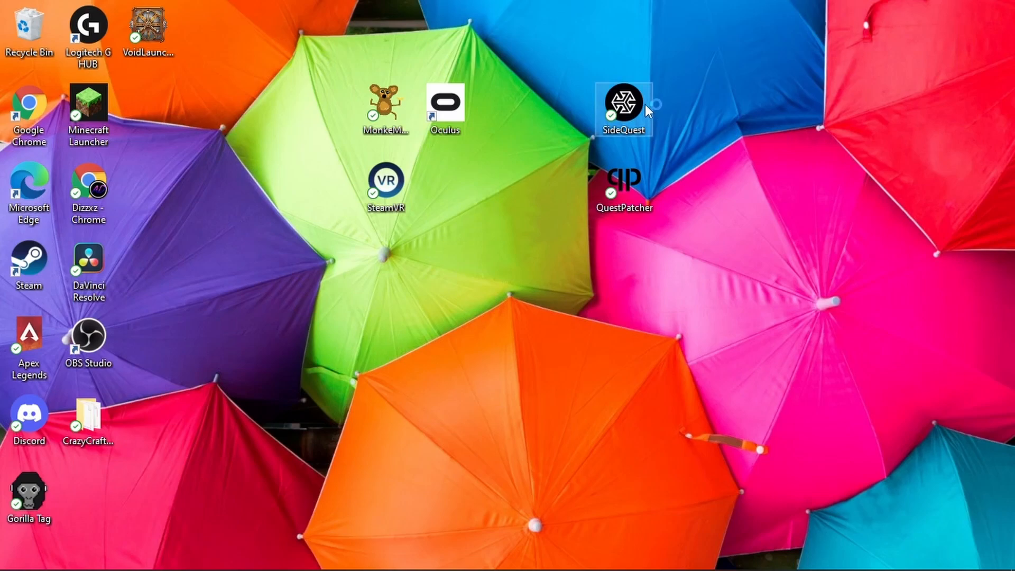
double_click(623, 104)
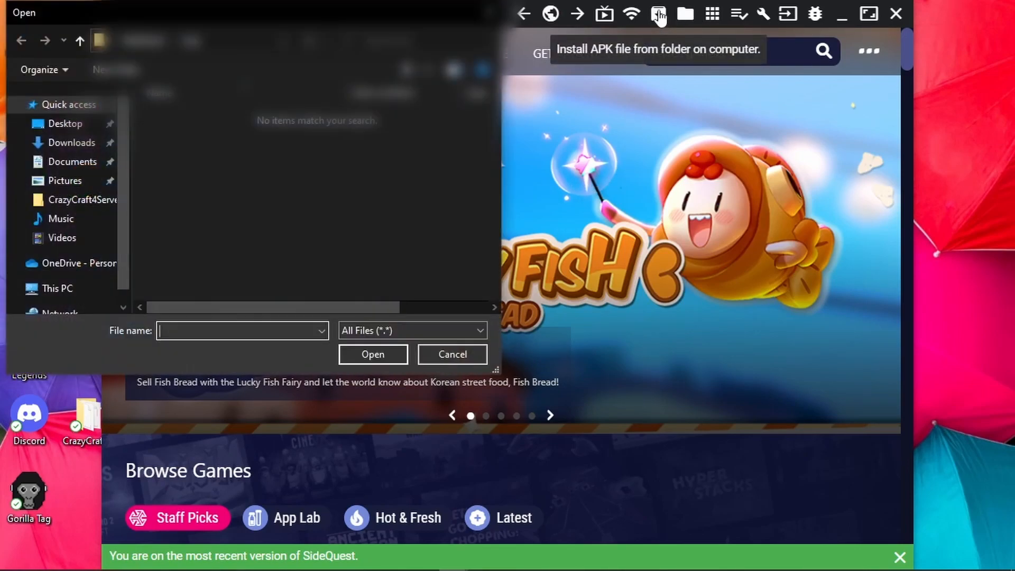
click(71, 143)
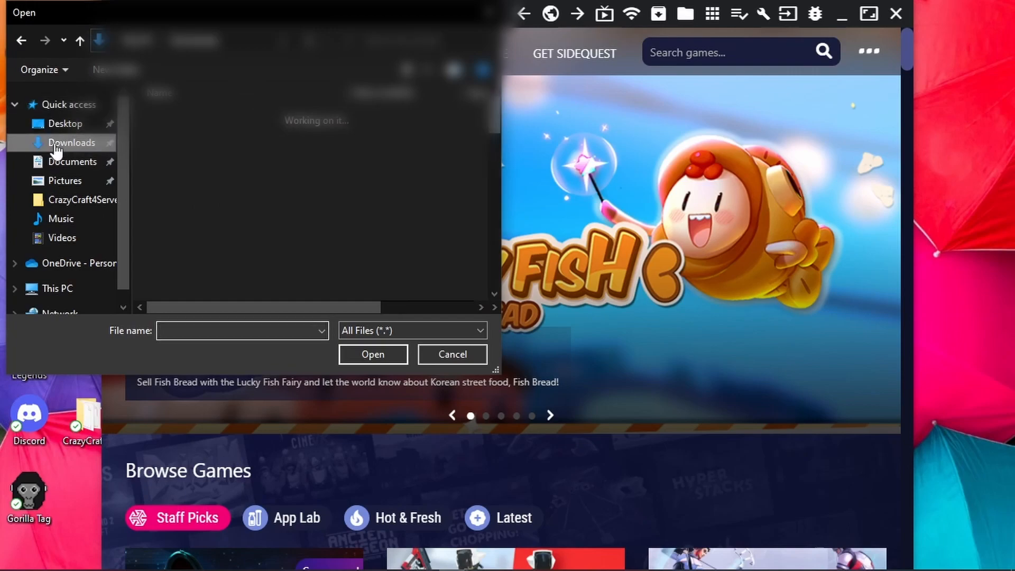
click(72, 142)
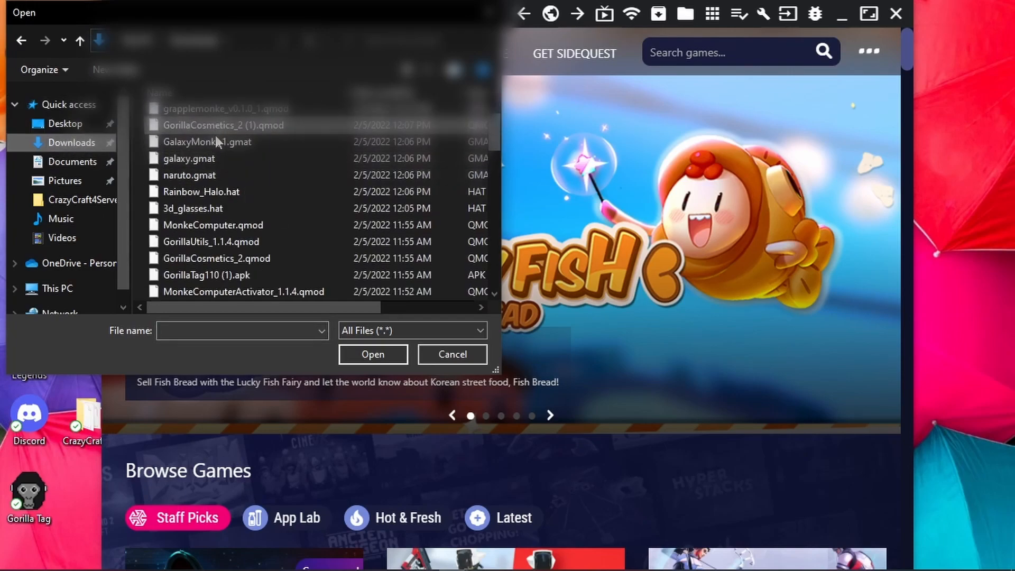
Step: Choose GorillaTag110 (1).apk and send it to the headset for installation
scroll(down, 3)
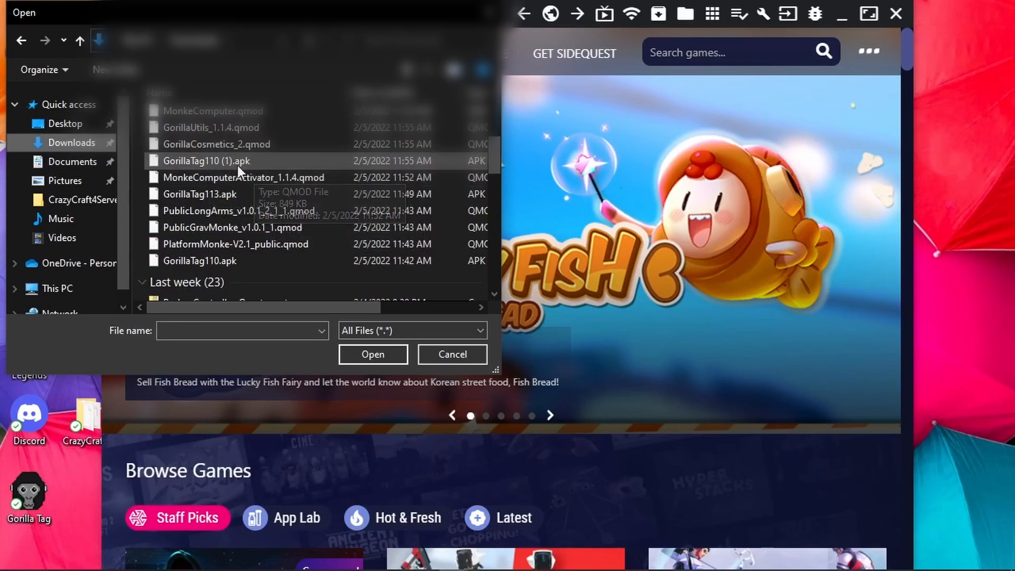
click(207, 161)
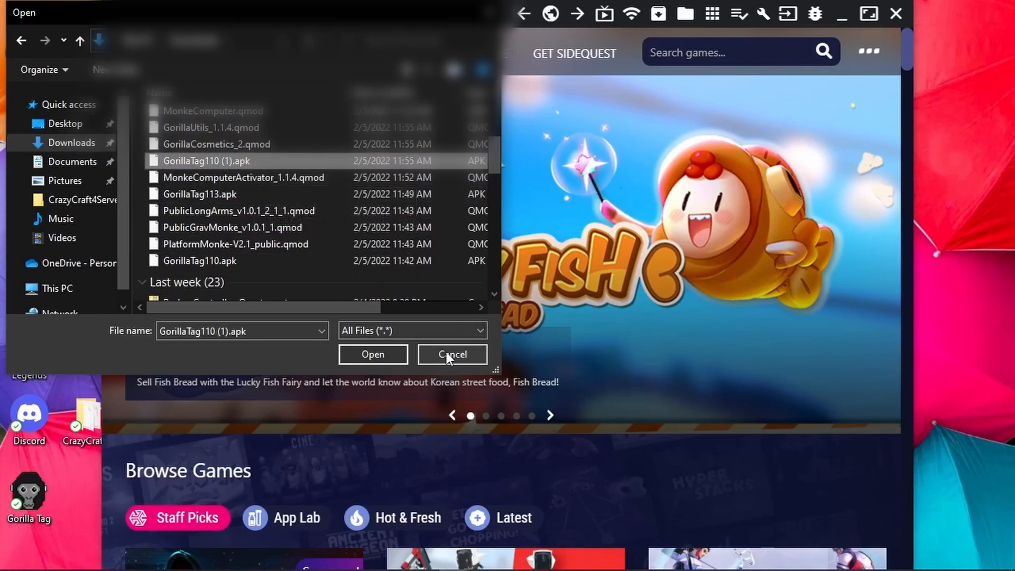
click(373, 354)
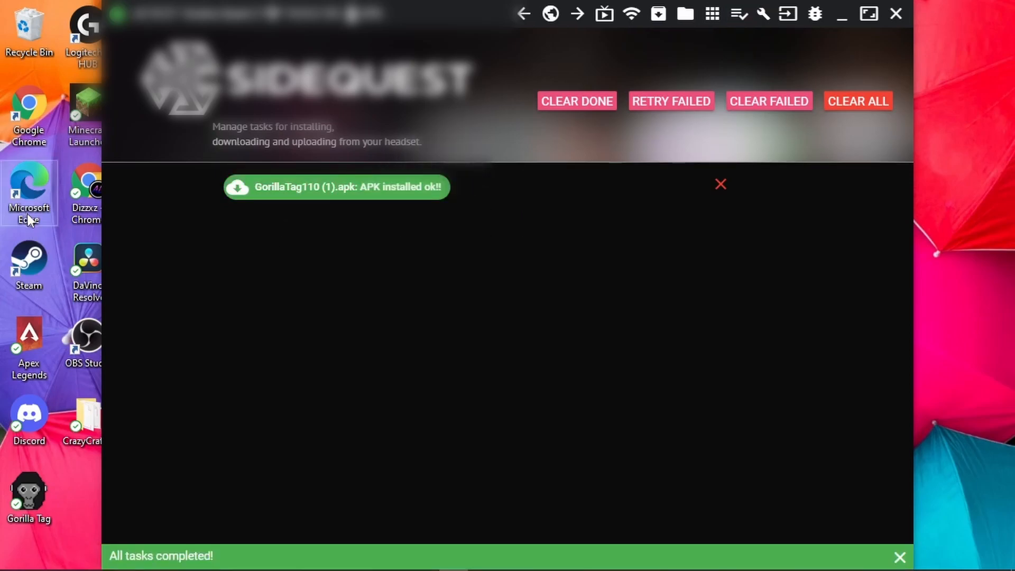
Step: Confirm com.AnotherAxiom.GorillaTag is listed among the headset's apps, then close SideQuest
click(712, 13)
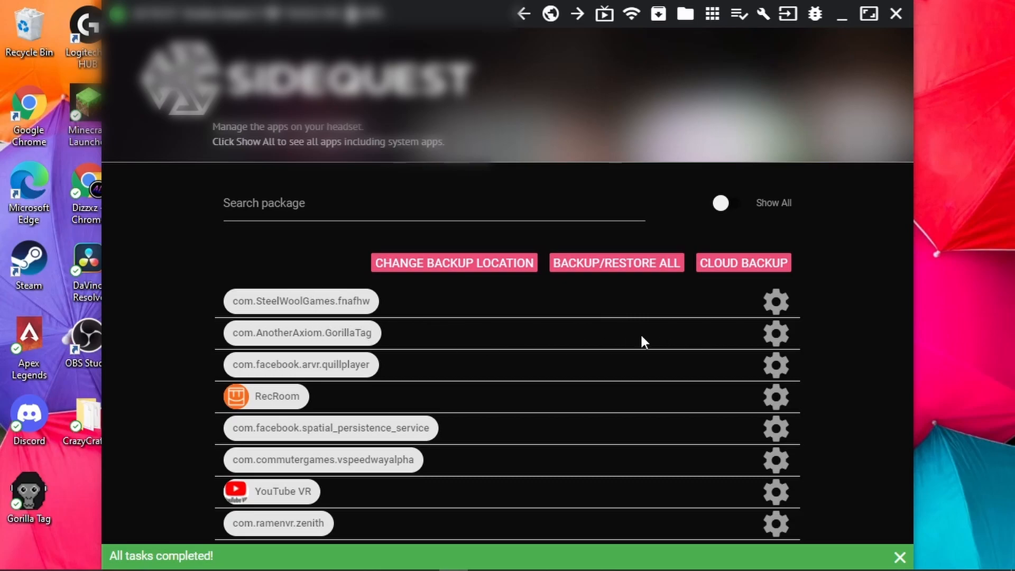
click(775, 332)
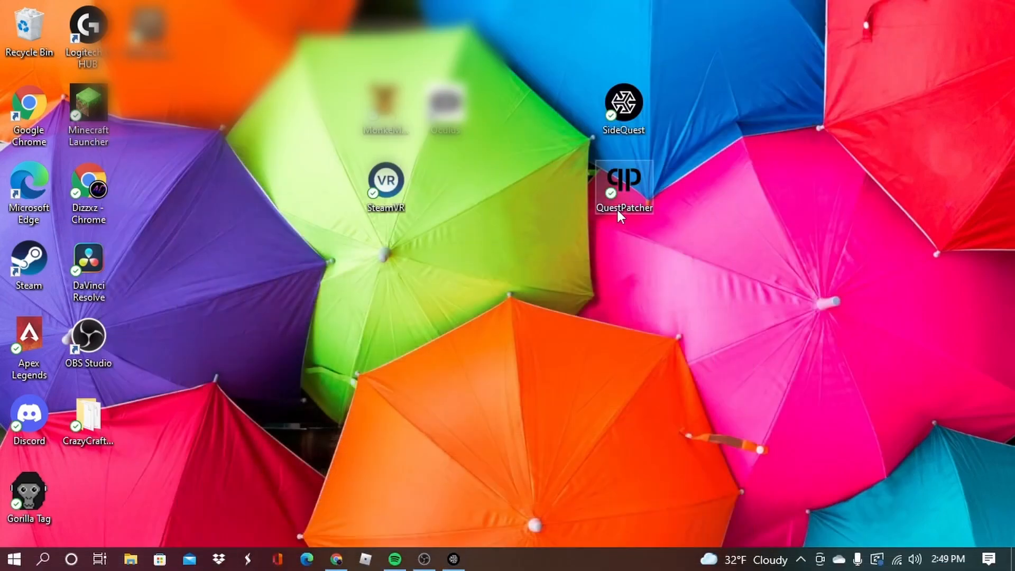
Step: Launch QuestPatcher and patch the installed Gorilla Tag 1.1.0
double_click(623, 189)
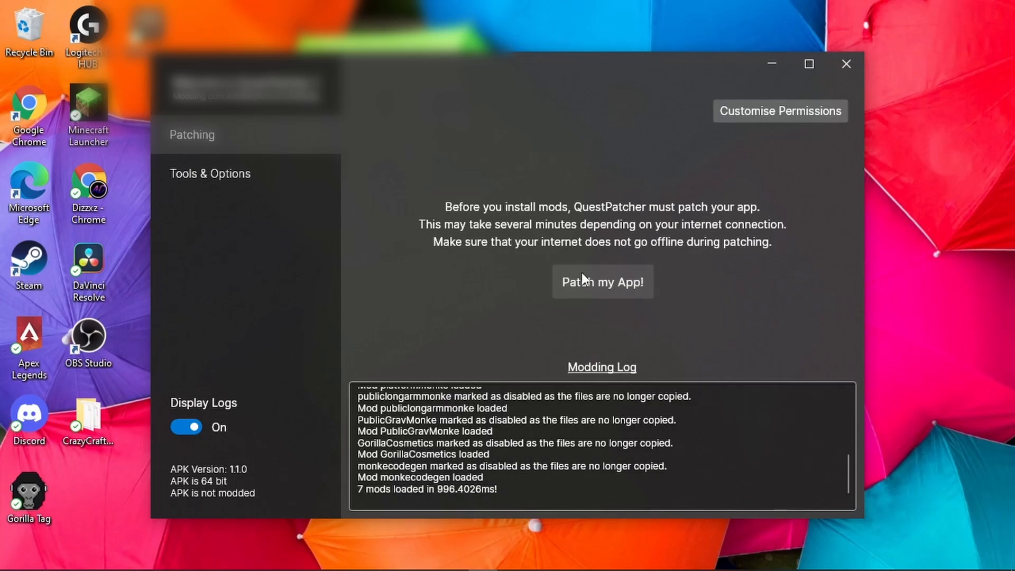
click(602, 281)
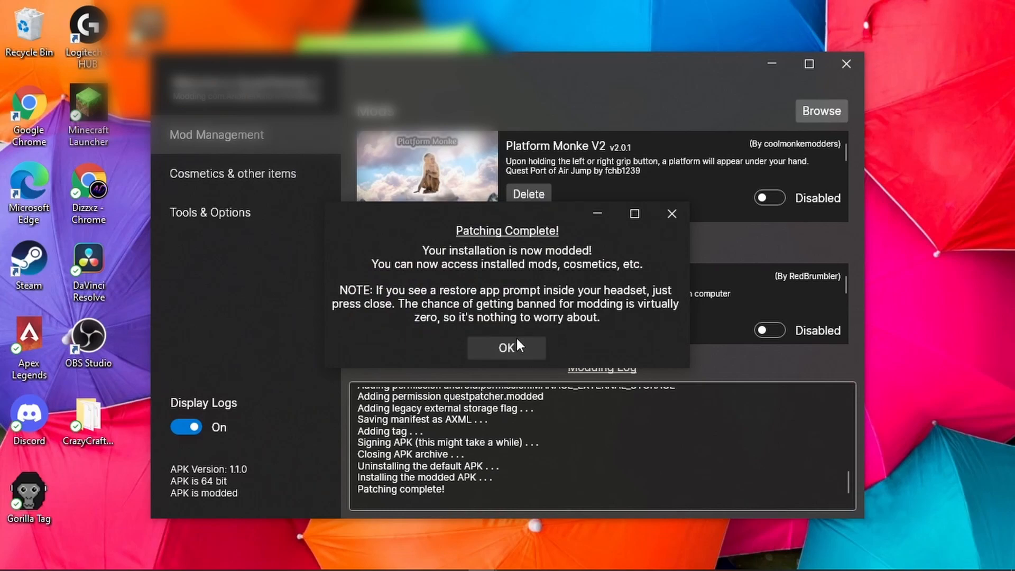
Step: Acknowledge Patching Complete and install both outdated mods via Continue Anyway
click(507, 348)
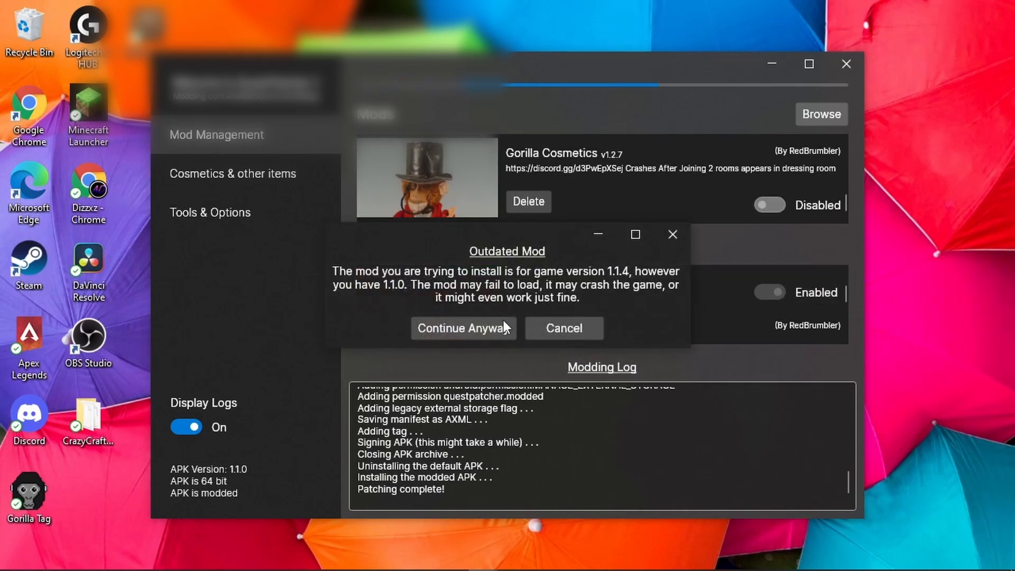
click(461, 327)
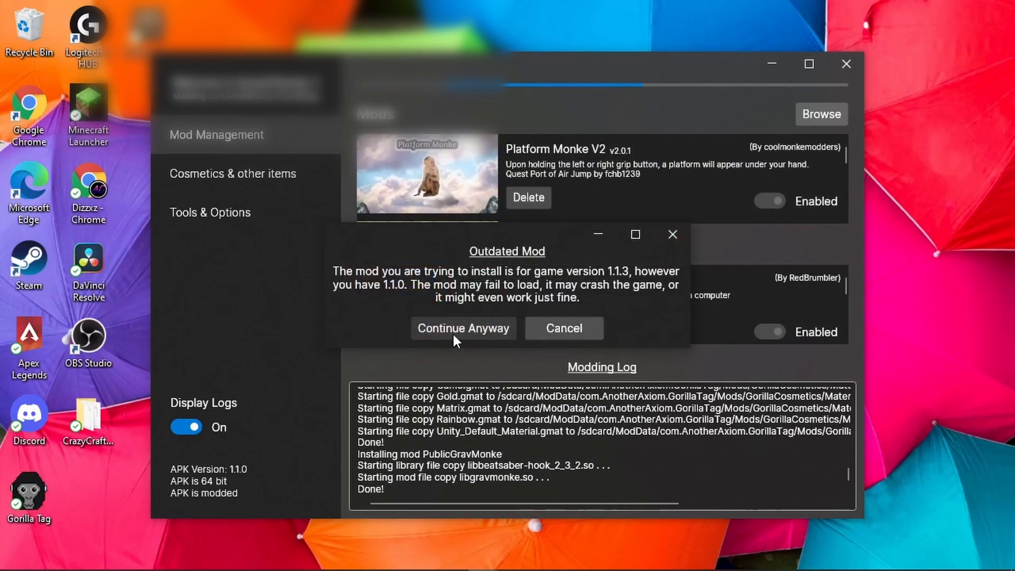
click(463, 328)
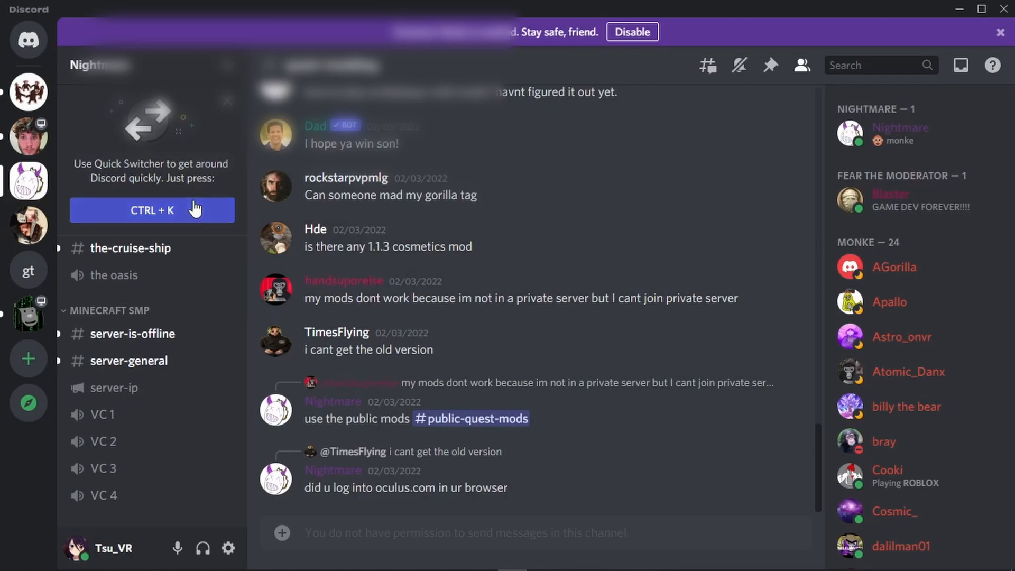
Step: Browse the #quest-modding Discord channel's shared qmod files like hovermonke, TagGun and grapplemonke
scroll(down, 3)
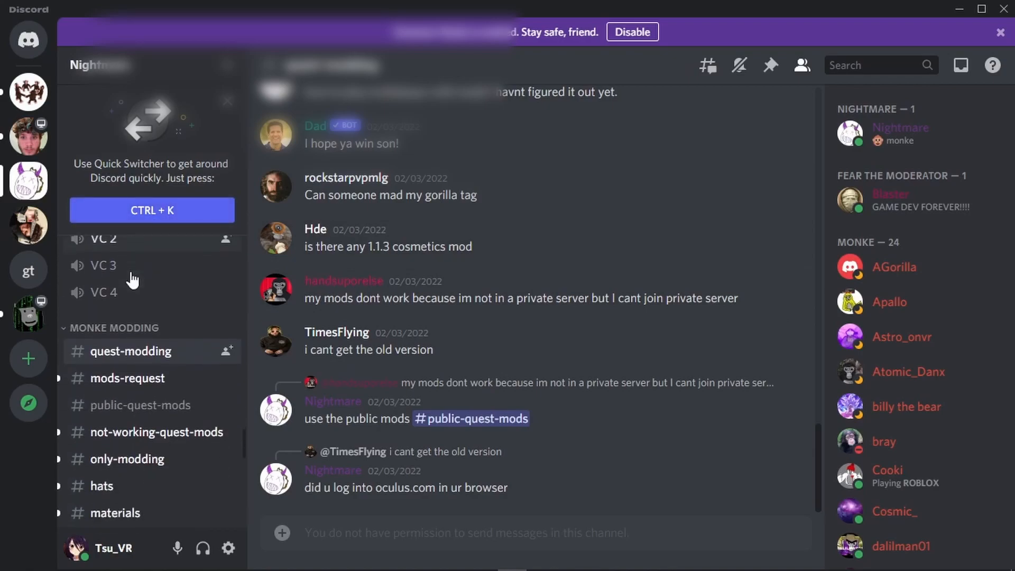
click(131, 316)
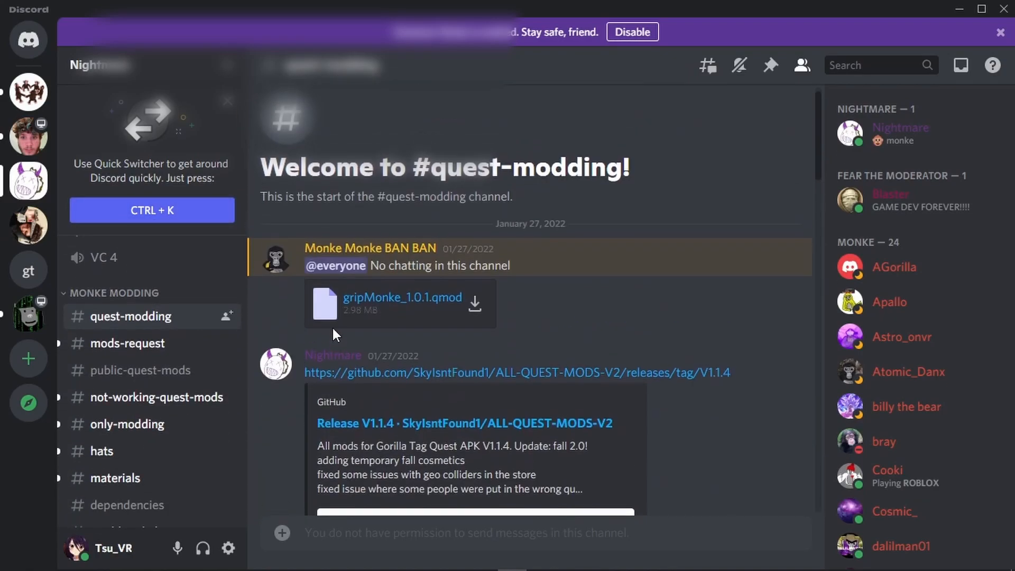
scroll(down, 3)
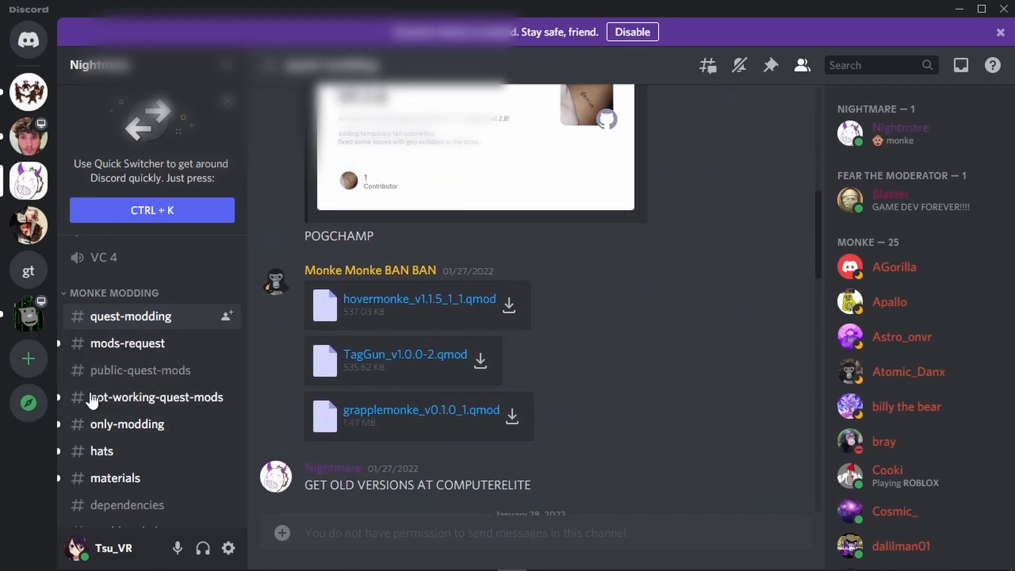
mouse_move(168, 483)
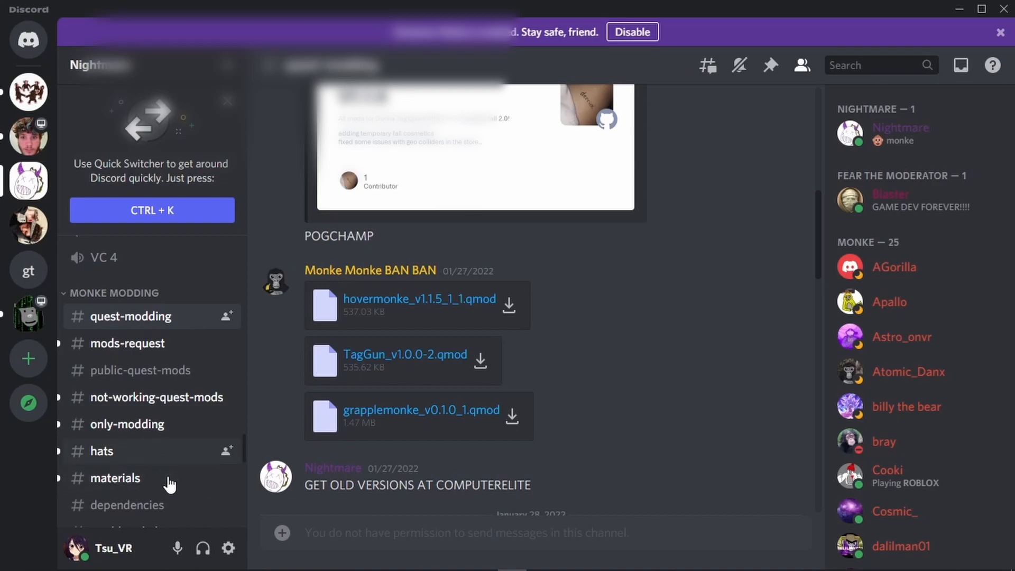
scroll(down, 3)
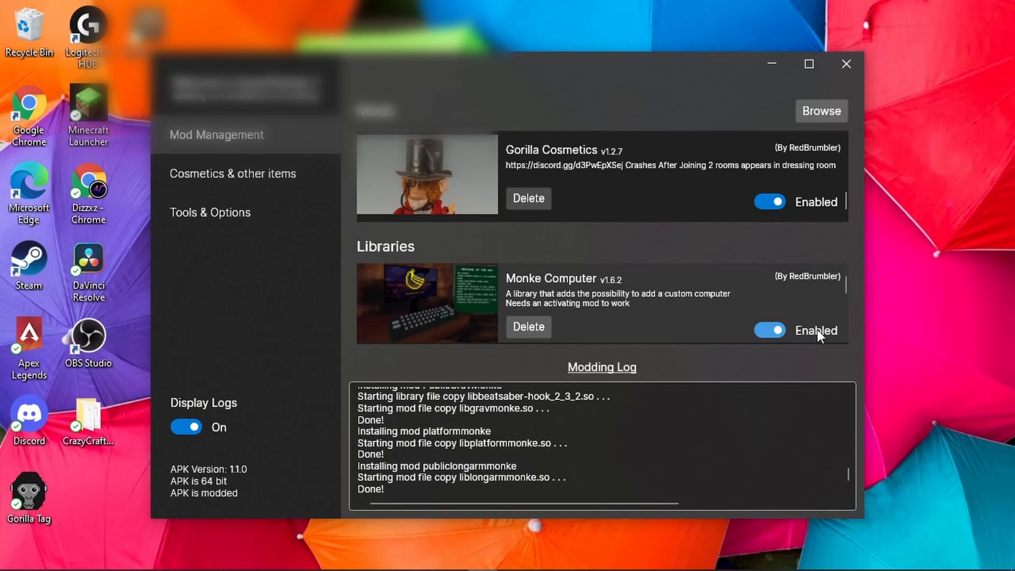
mouse_move(895, 316)
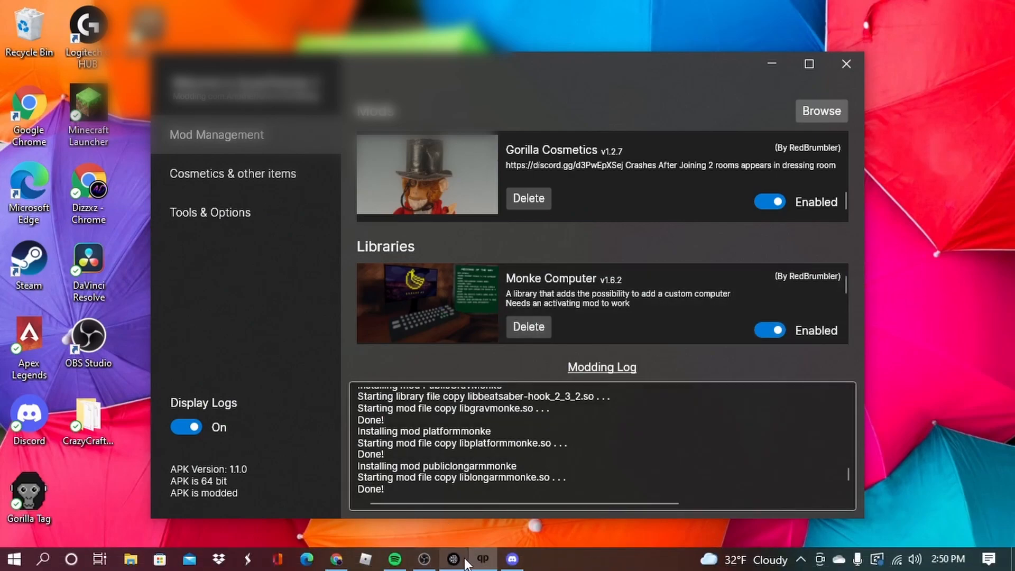
Step: Leave QuestPatcher with Gorilla Cosmetics and Monke Computer enabled and switch to another app
click(424, 559)
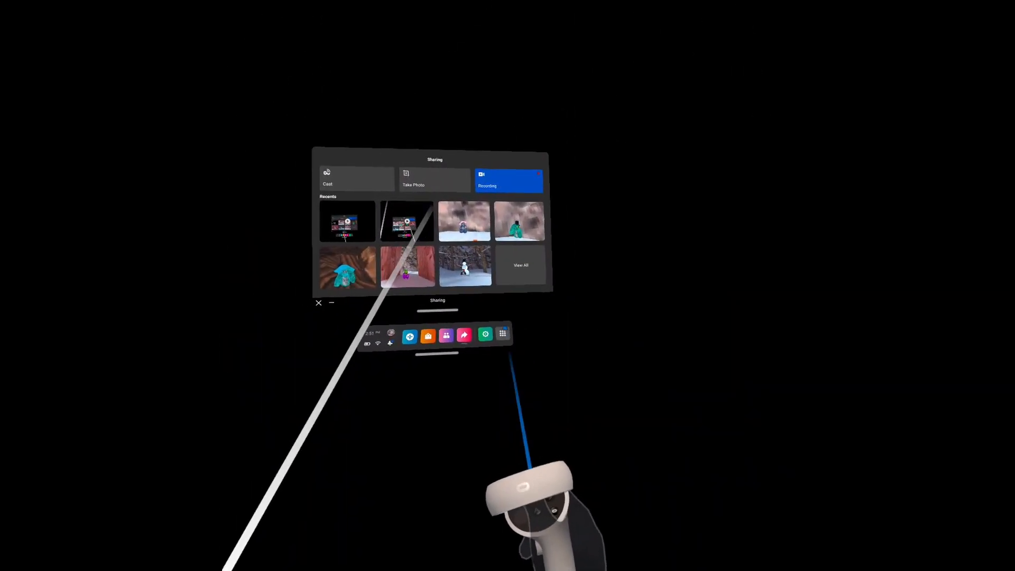
Step: Launch Gorilla Tag in the headset and allow its file access and record-audio permission prompts
click(502, 335)
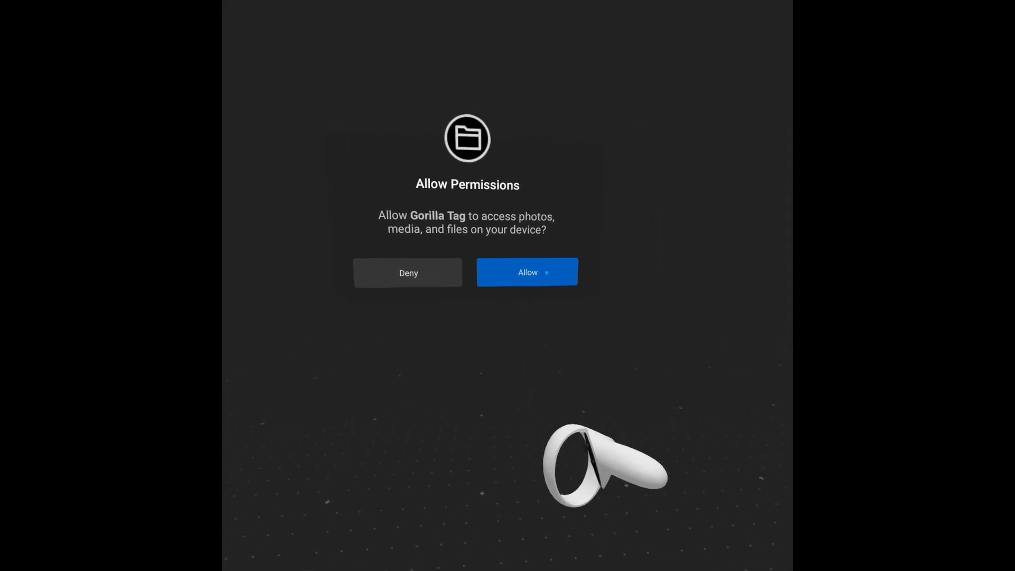
click(527, 272)
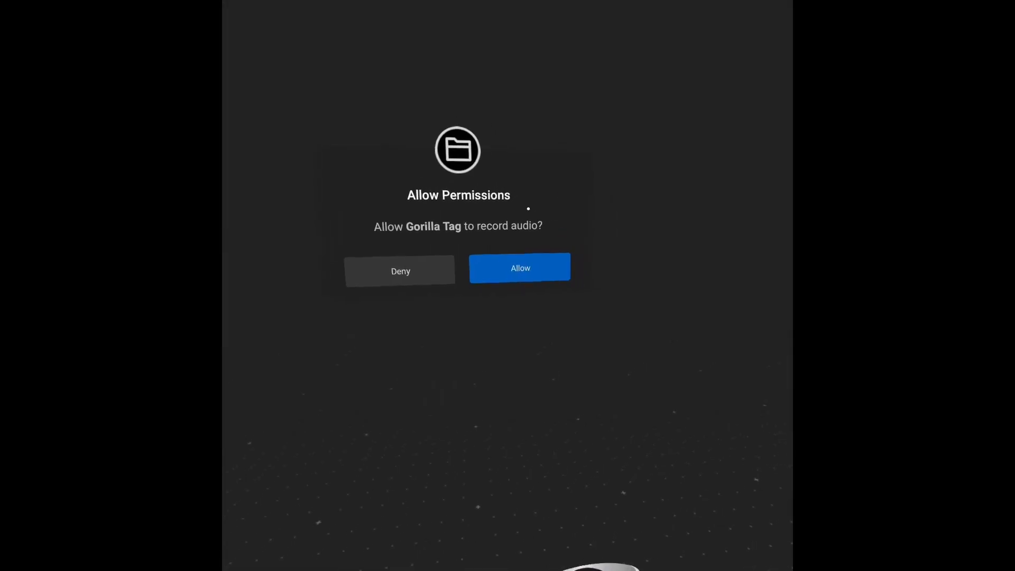
click(519, 267)
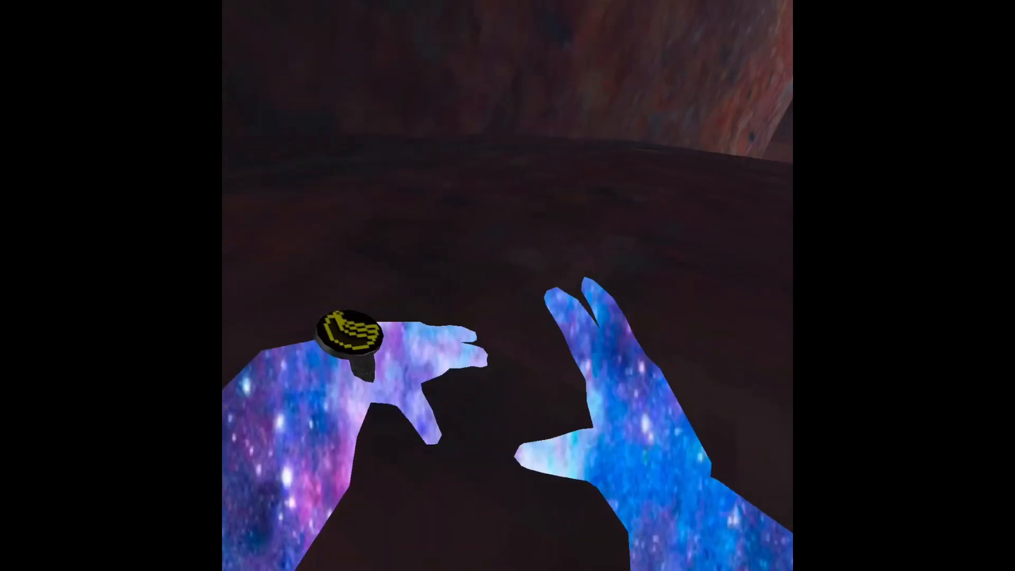